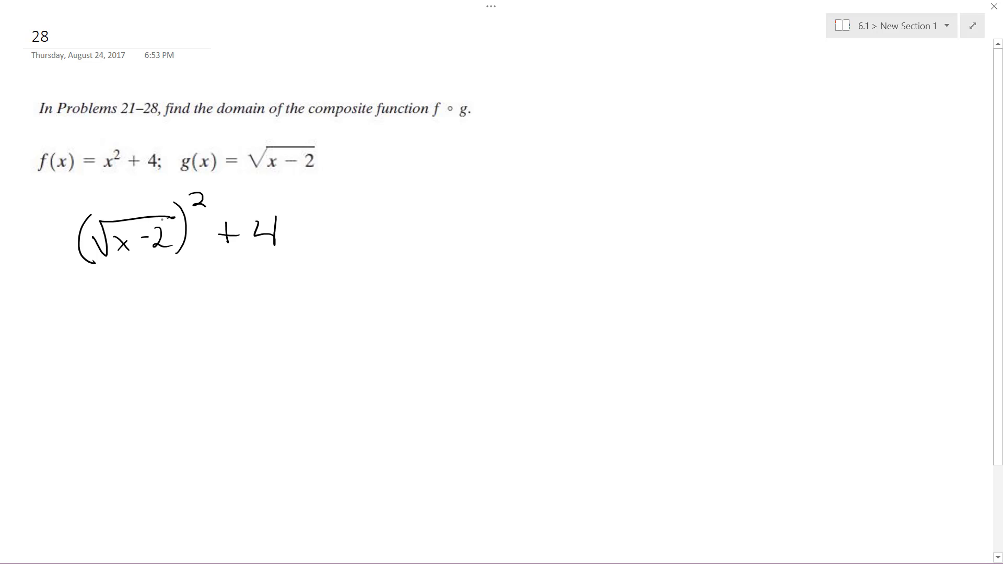
Draw a pen bracket beneath √(x−2) in the handwritten expression (√(x−2))²+4
{"action": "left_click_drag", "start_coordinate": [102, 269], "coordinate": [169, 265]}
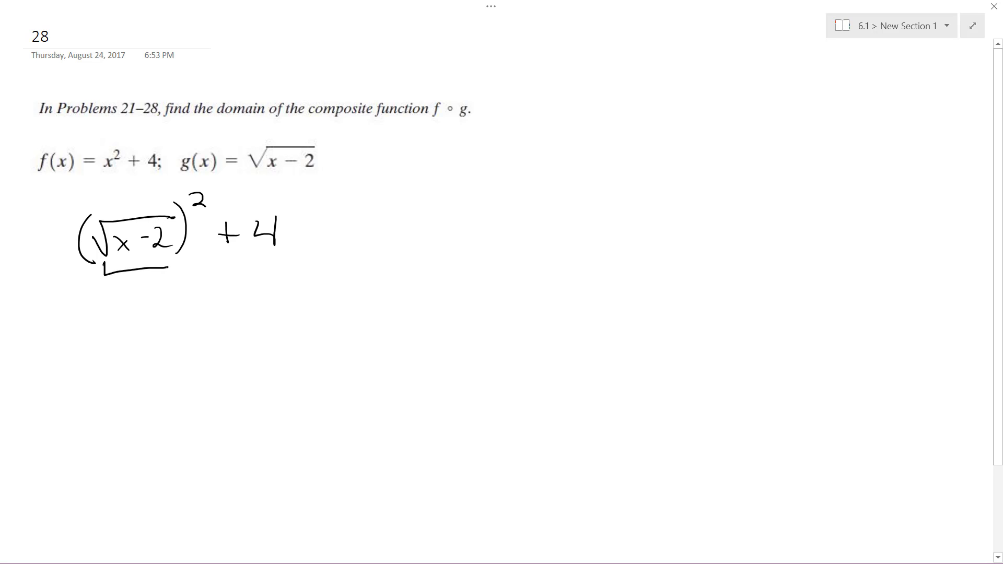